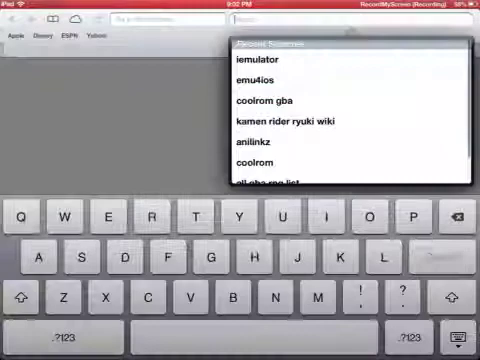
- Search Google for 'emu4ios' from the Safari search field
click(108, 218)
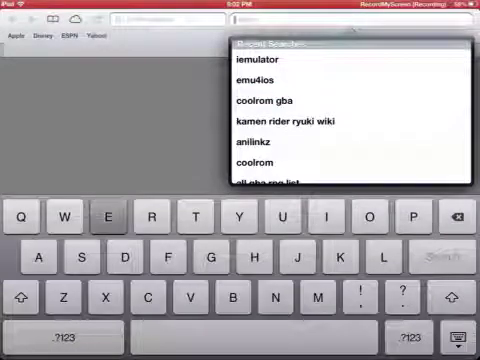
text(emu4ios)
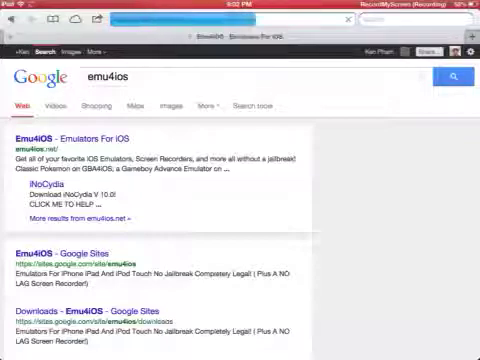
- Open the Emu4iOS result and scroll through its installable emulator apps like GBA4iOS
click(62, 139)
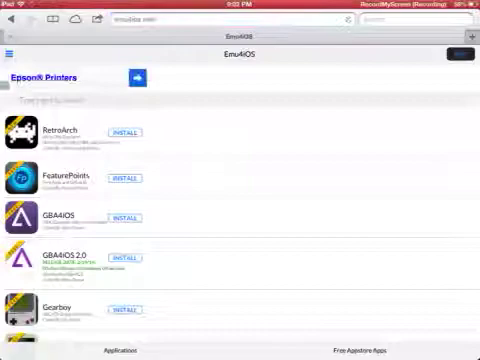
scroll(down, 3)
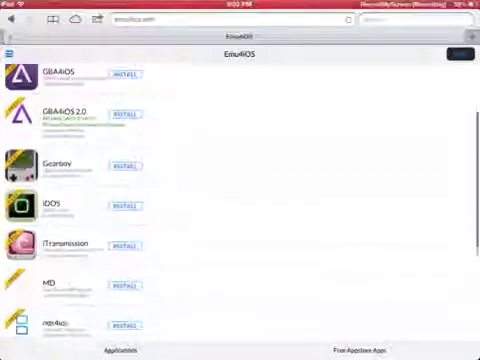
scroll(down, 3)
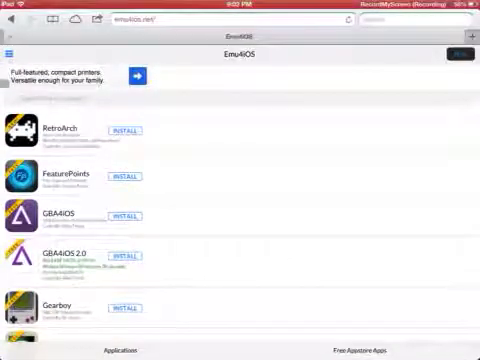
scroll(down, 3)
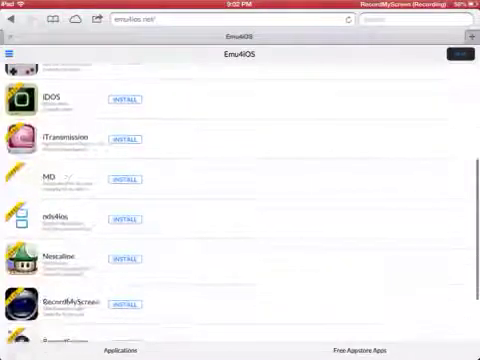
scroll(down, 3)
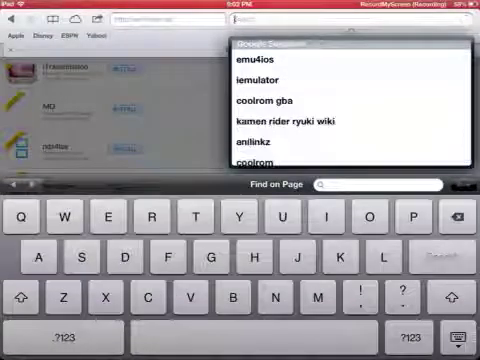
- Search Google for 'iemulator' and open the iEmulators site from the results
text(iemulator)
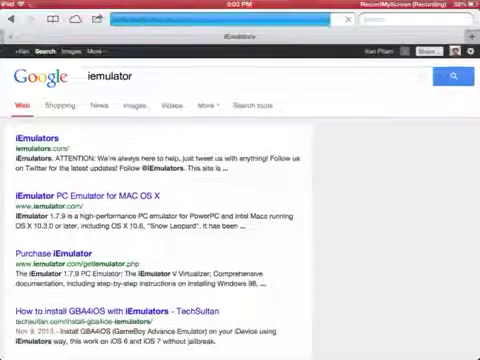
click(41, 137)
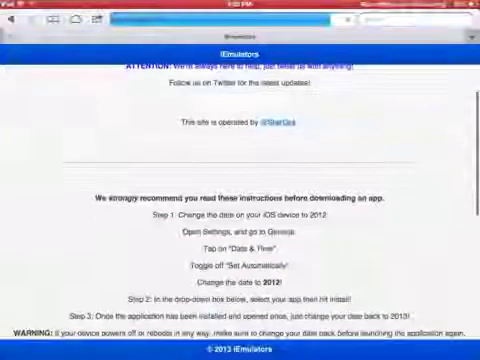
- Scroll past the date-change instructions to the app list with GBA4iOS, GearBoy and iDOS
scroll(up, 3)
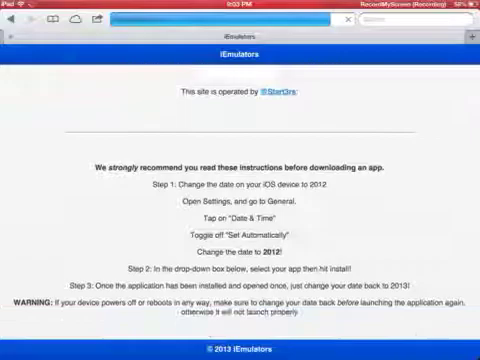
scroll(down, 3)
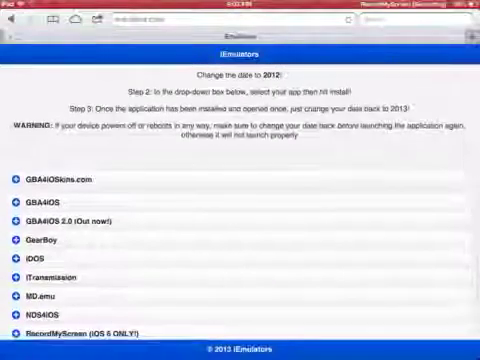
scroll(down, 3)
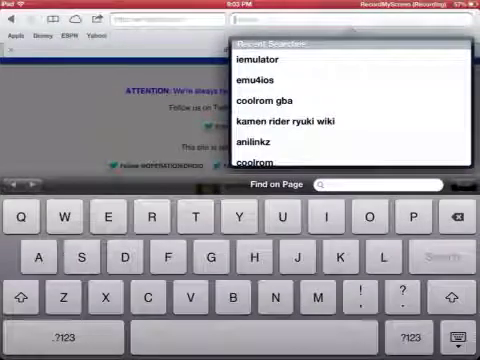
- Dismiss the search suggestions and scroll back to the iEmulators logo and Twitter links
click(265, 58)
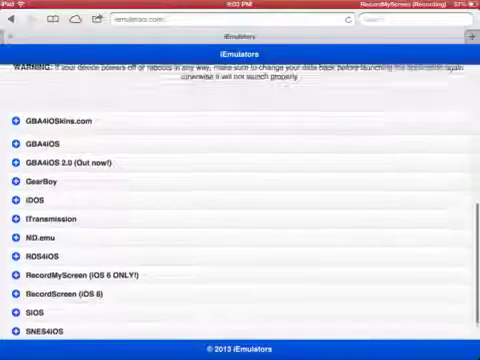
scroll(down, 3)
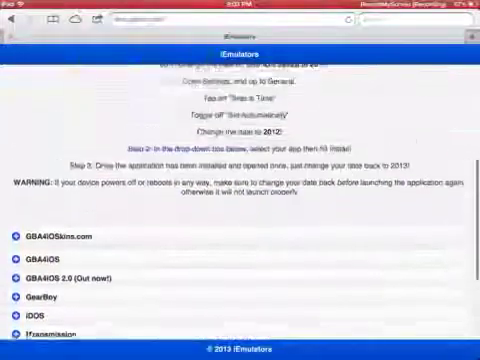
scroll(down, 3)
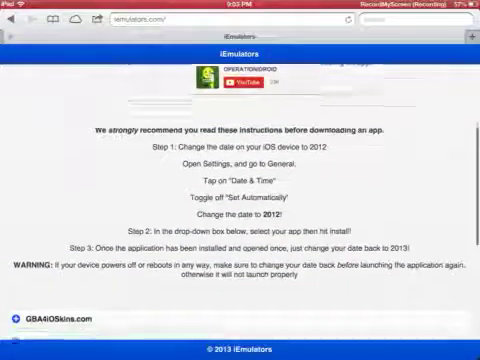
scroll(down, 3)
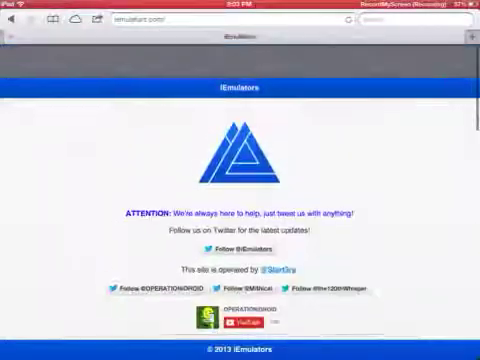
scroll(down, 3)
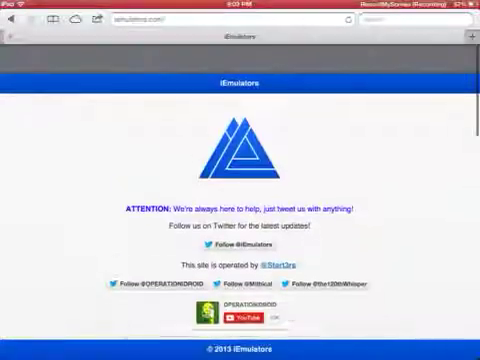
scroll(down, 3)
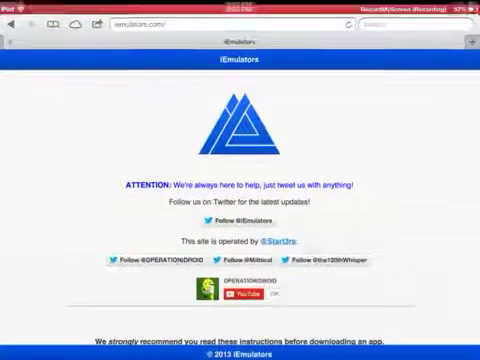